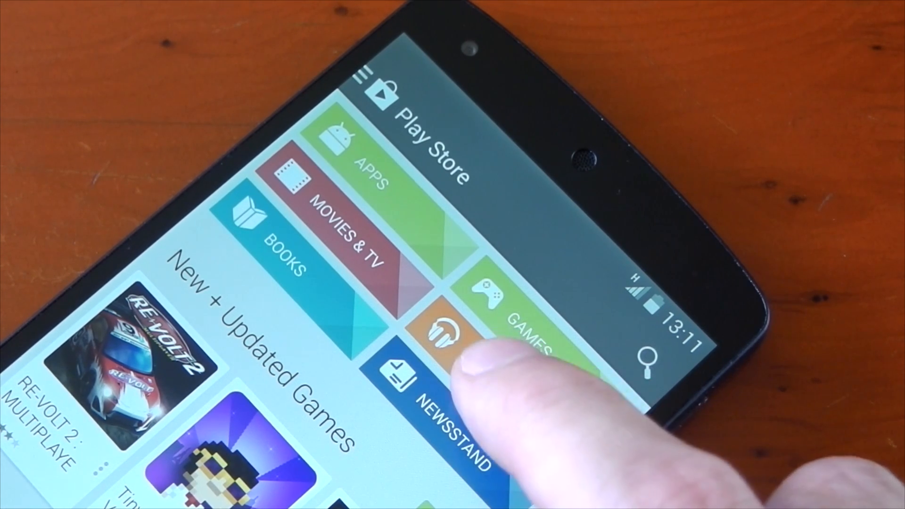
Reach the Display settings page showing the dynamic status bar and navigation bar options enabled
left_click(444, 326)
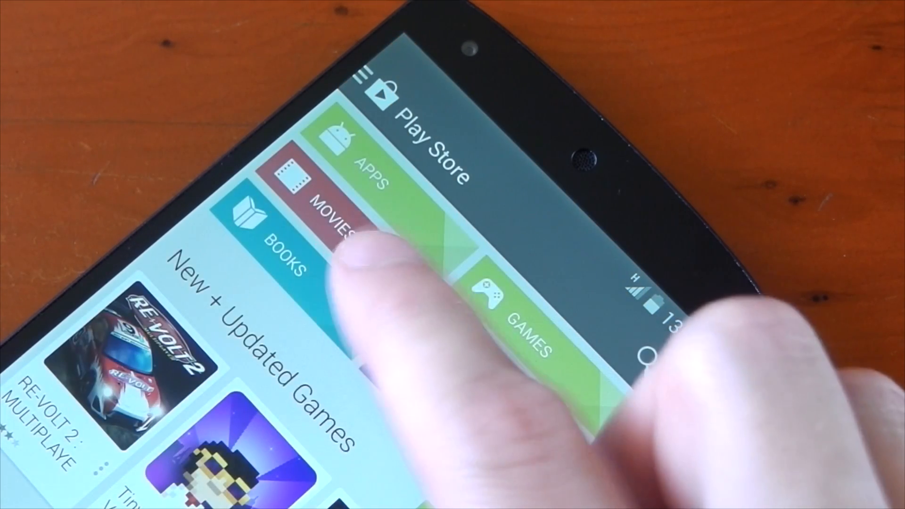
left_click(332, 220)
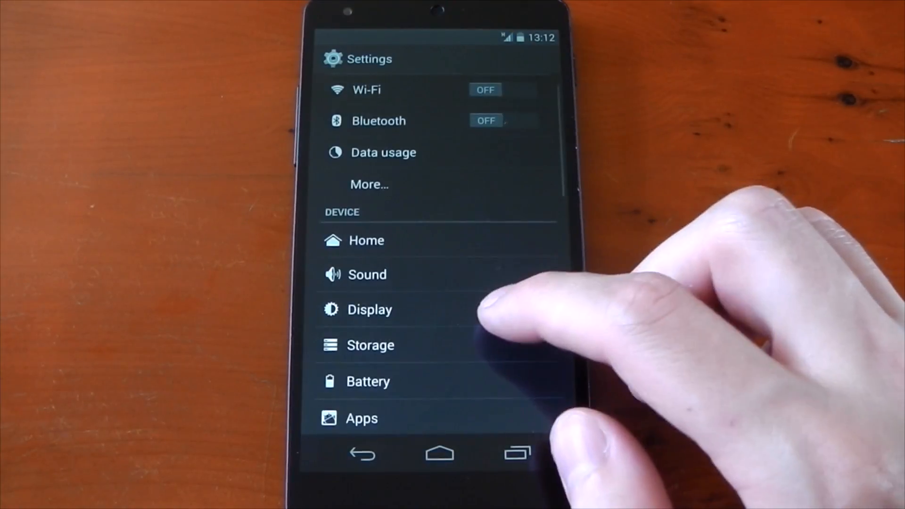
left_click(369, 310)
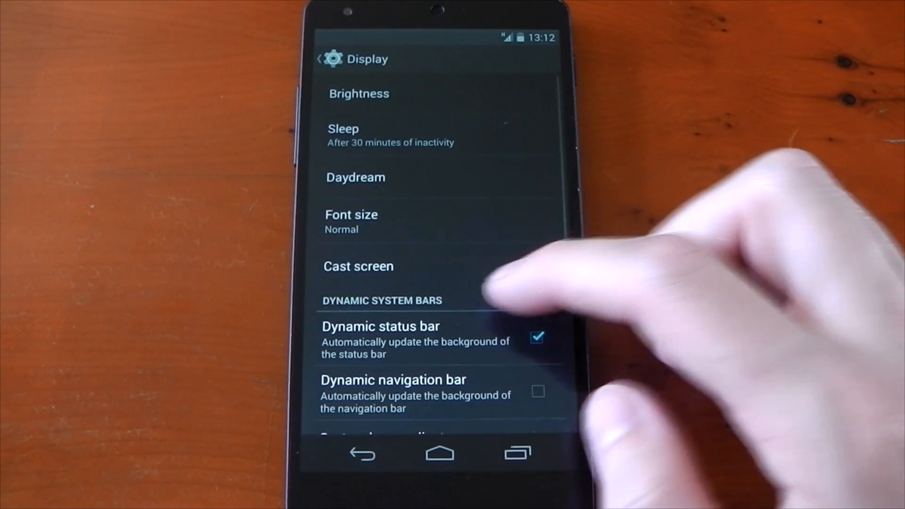
left_click(537, 390)
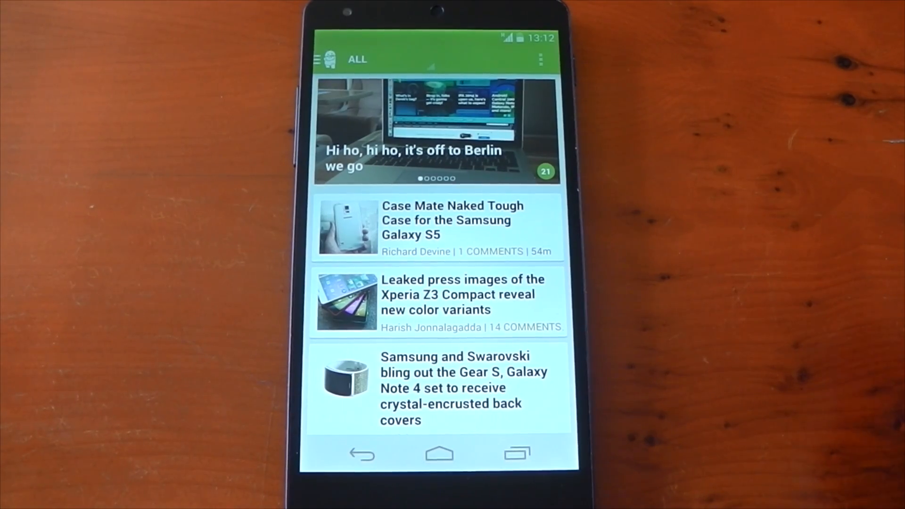
Browse the Android Central and Twitter feeds, return home, and launch Dropbox to its folder list
scroll("down", 3)
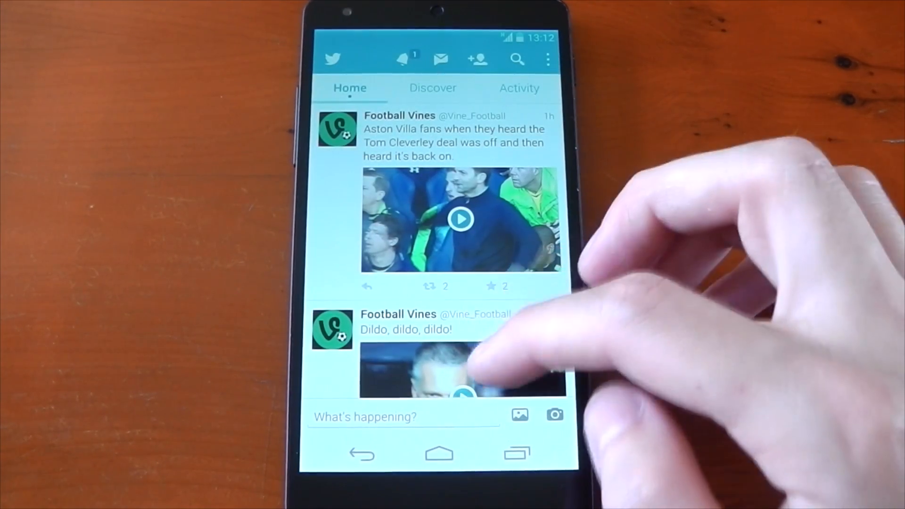
scroll("down", 3)
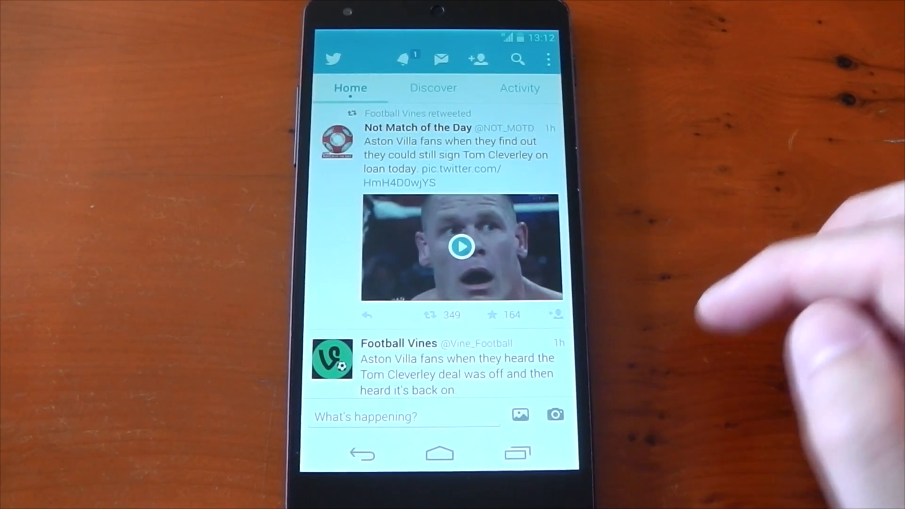
left_click(439, 453)
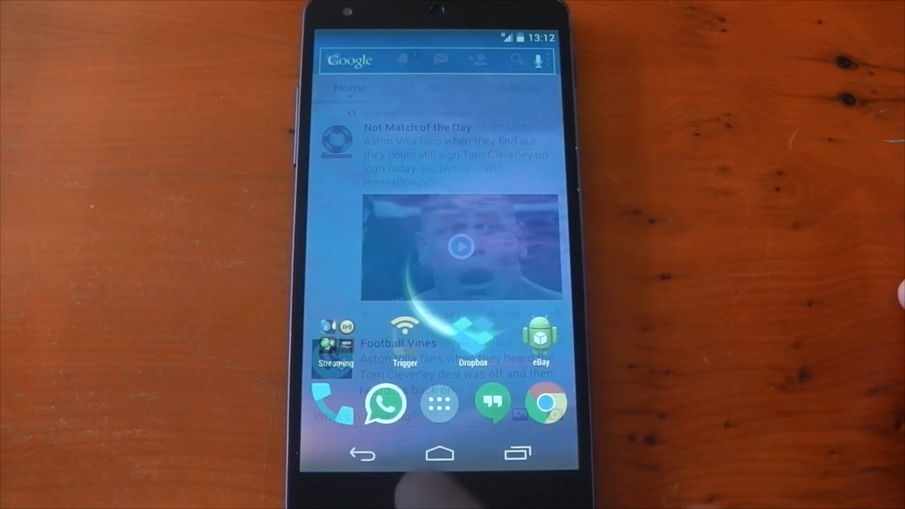
left_click(472, 340)
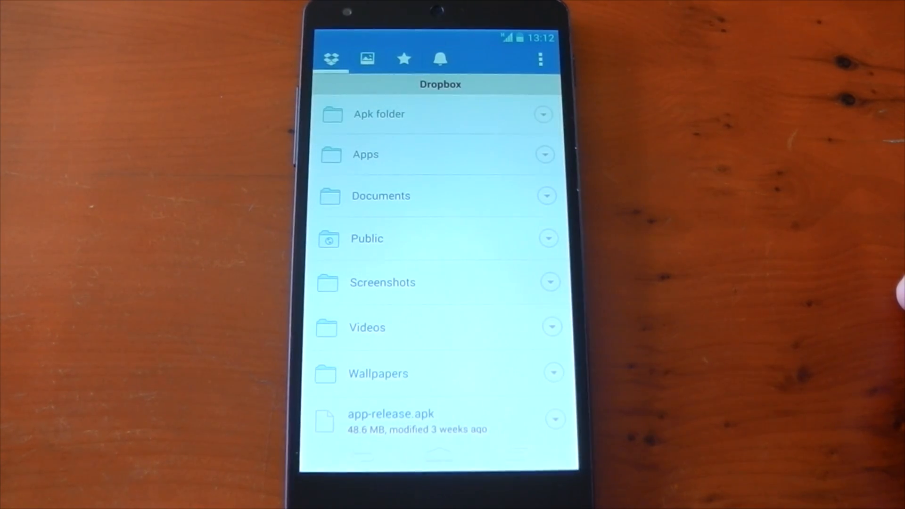